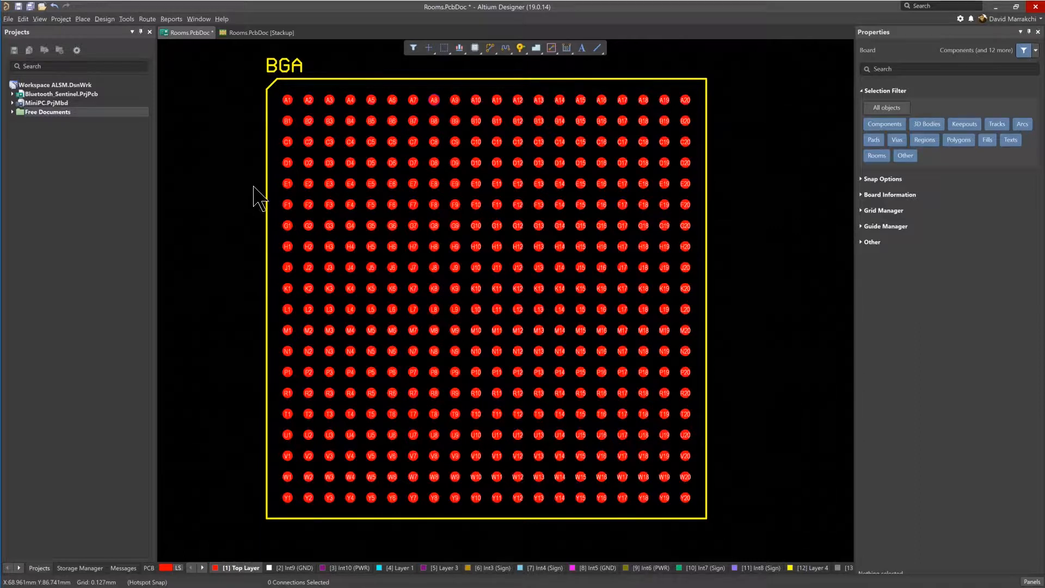
mouse_move(370, 233)
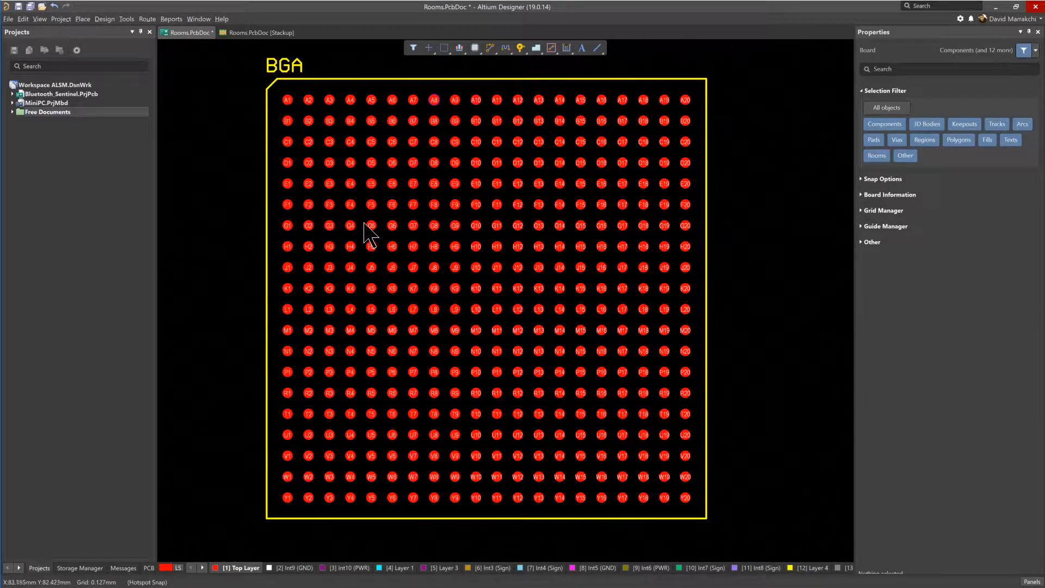
mouse_move(329, 183)
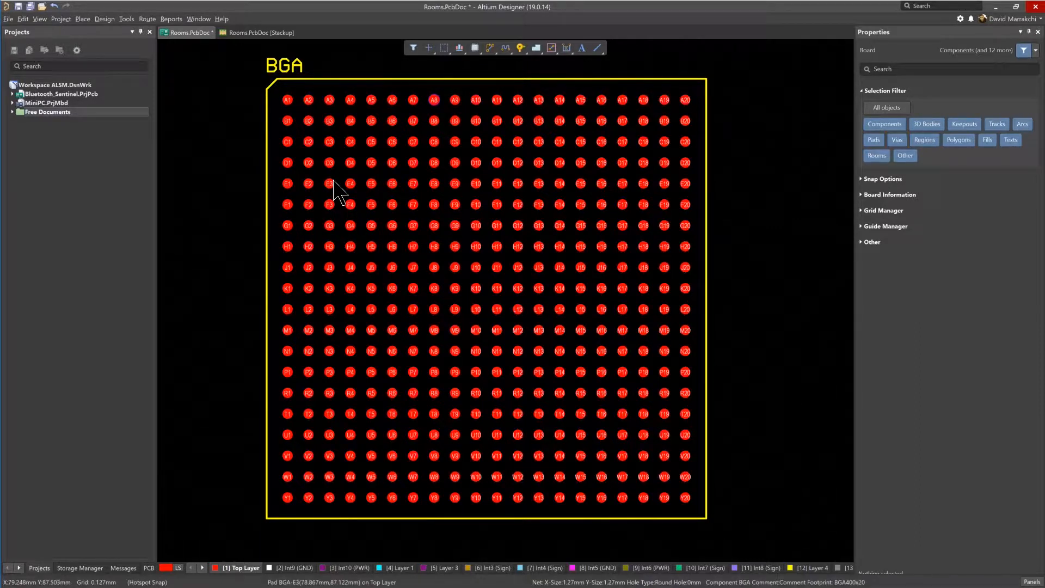
mouse_move(380, 210)
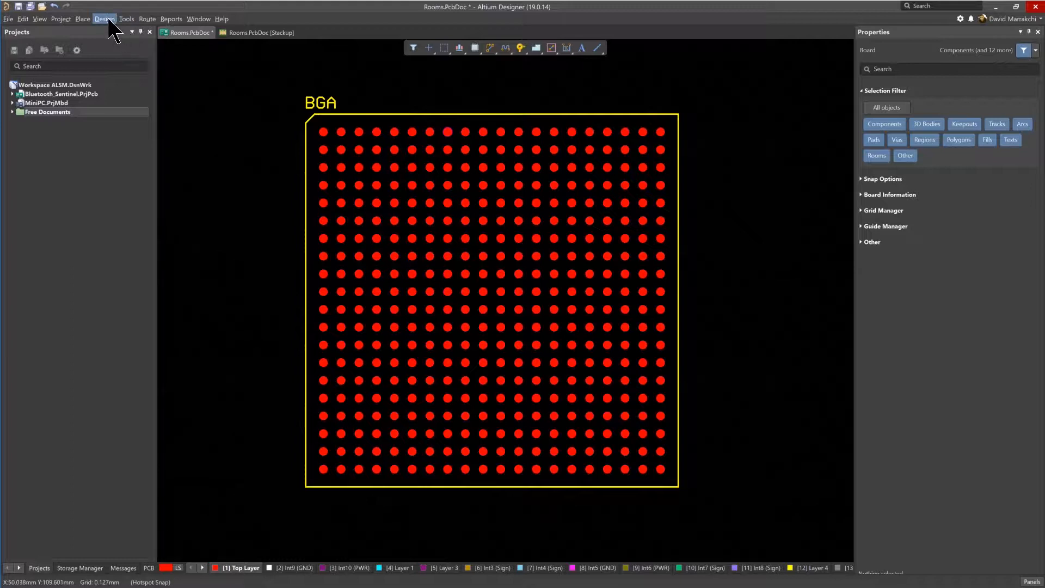
Open the Design menu to begin placing a room around the BGA.
left_click(104, 19)
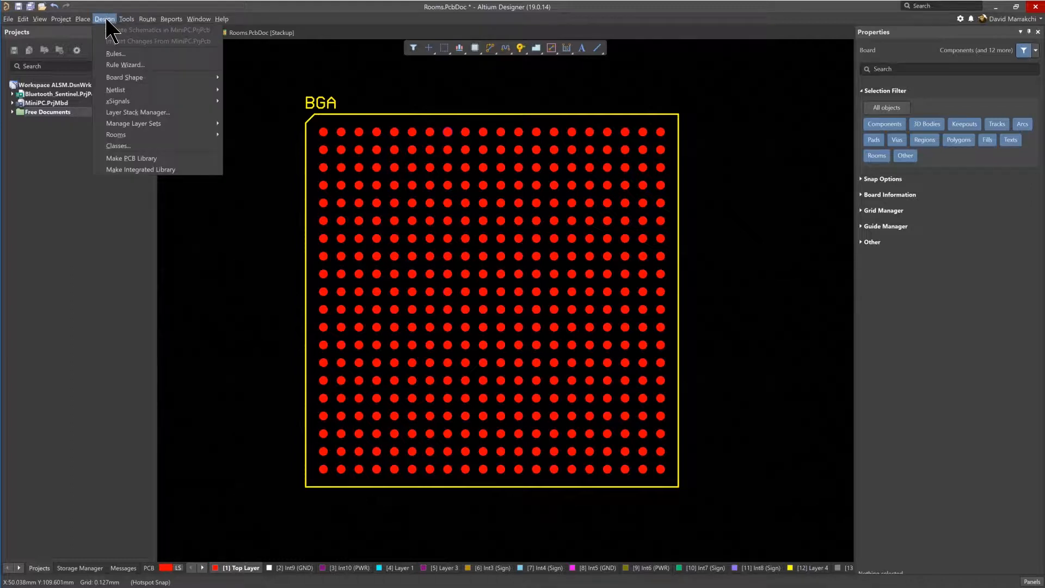
mouse_move(116, 134)
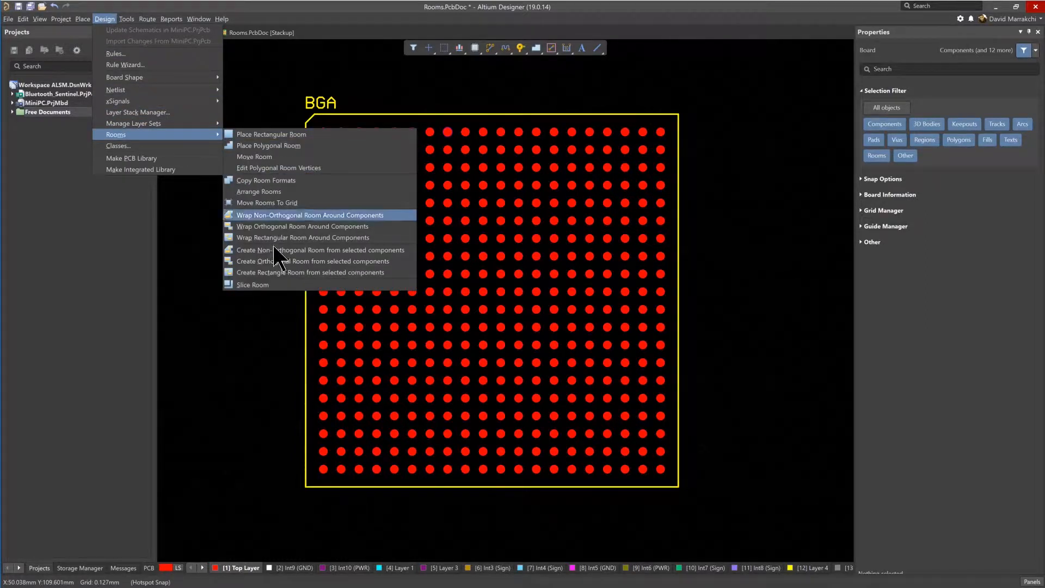
mouse_move(283, 145)
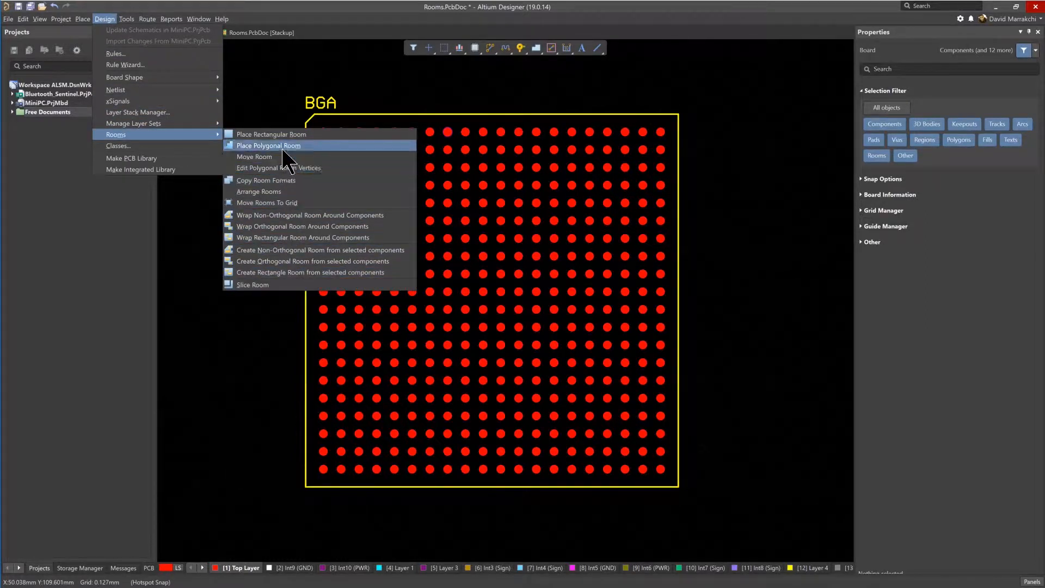
mouse_move(286, 134)
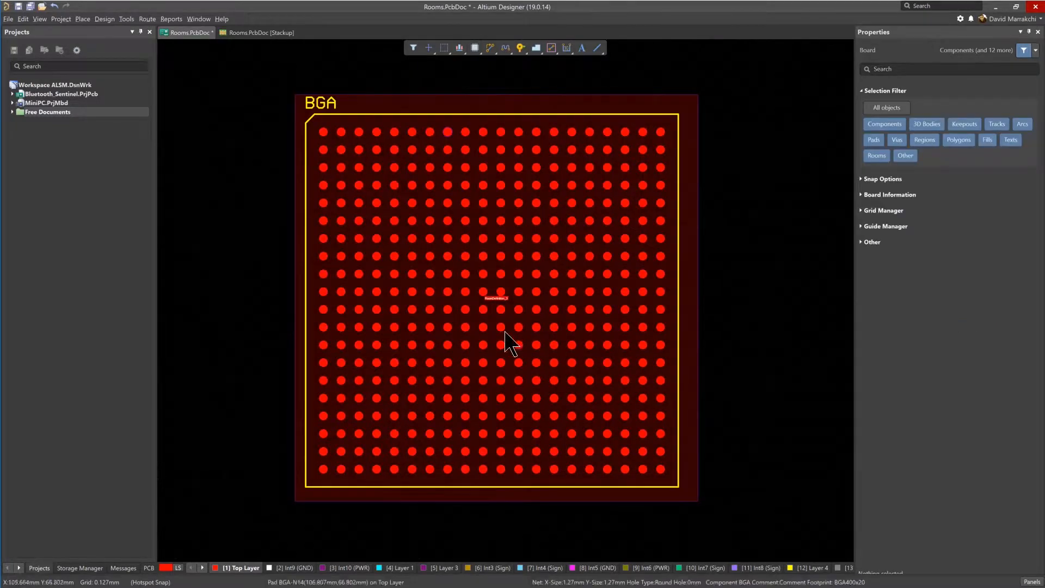
mouse_move(300, 220)
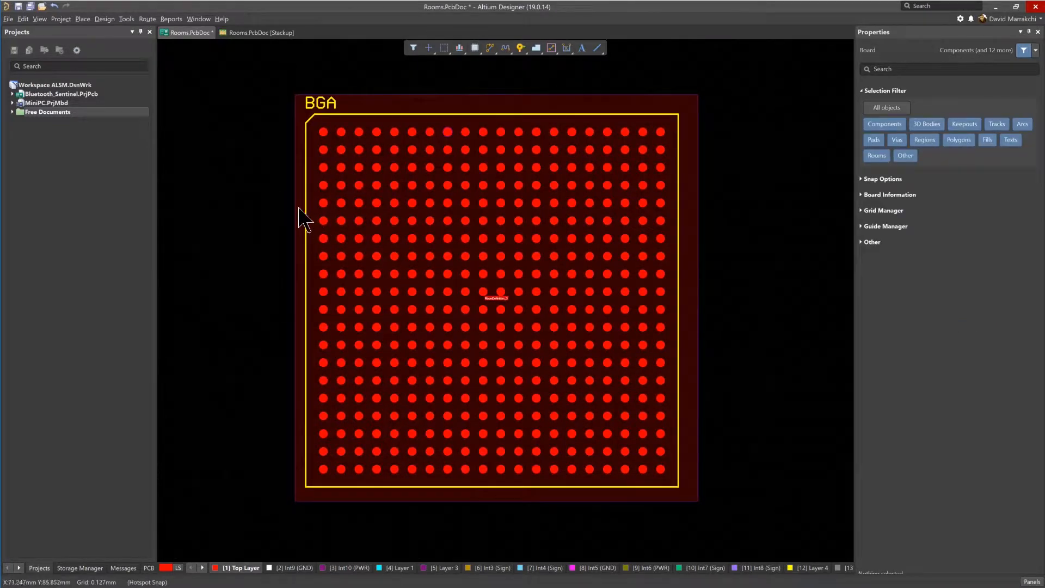
In the rules editor, rename RoomDefinition_3 under Room Definition to Room_BGA.
left_click(104, 18)
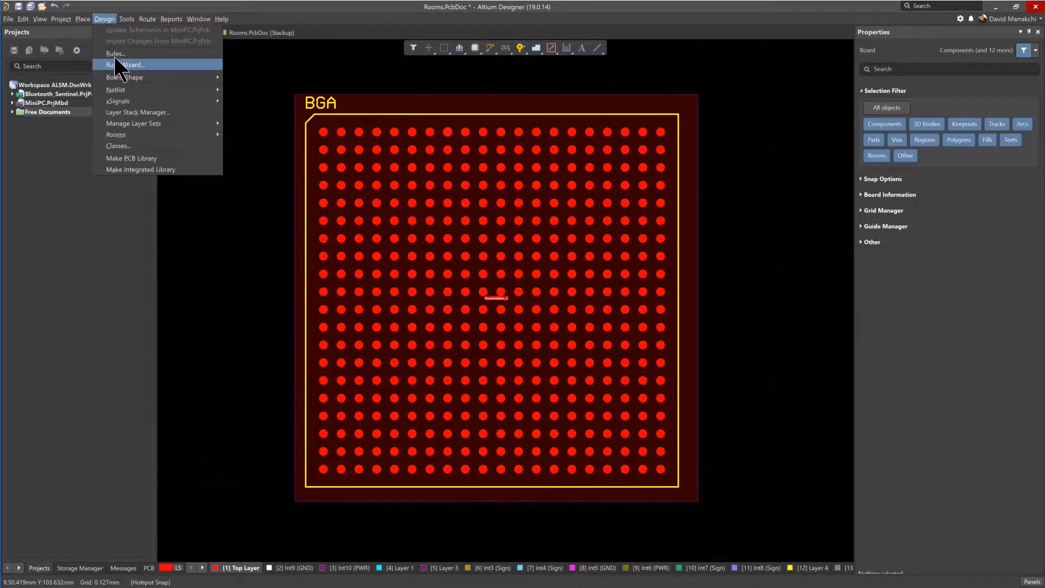
left_click(115, 53)
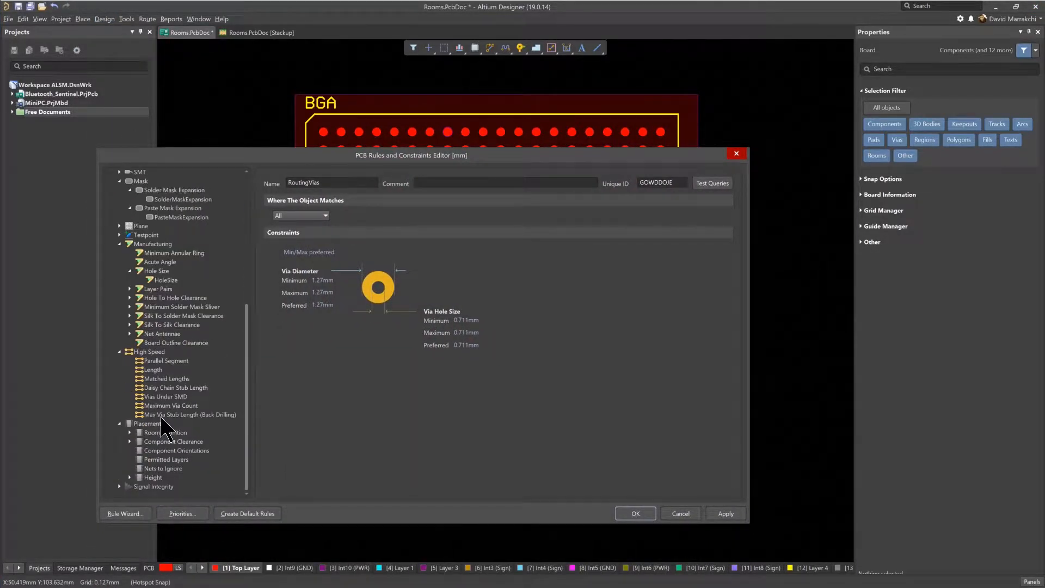
left_click(166, 431)
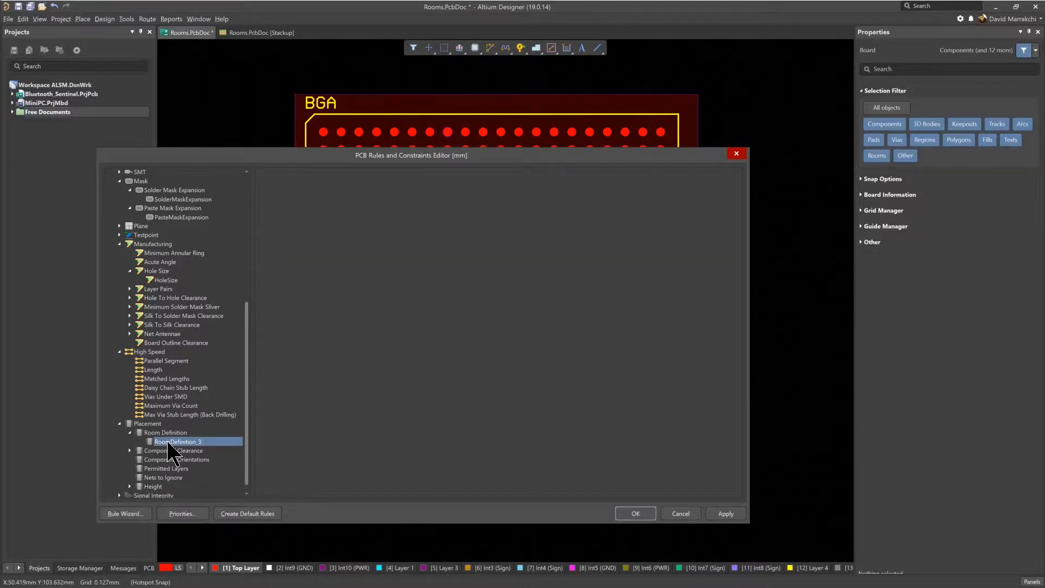
left_click(178, 442)
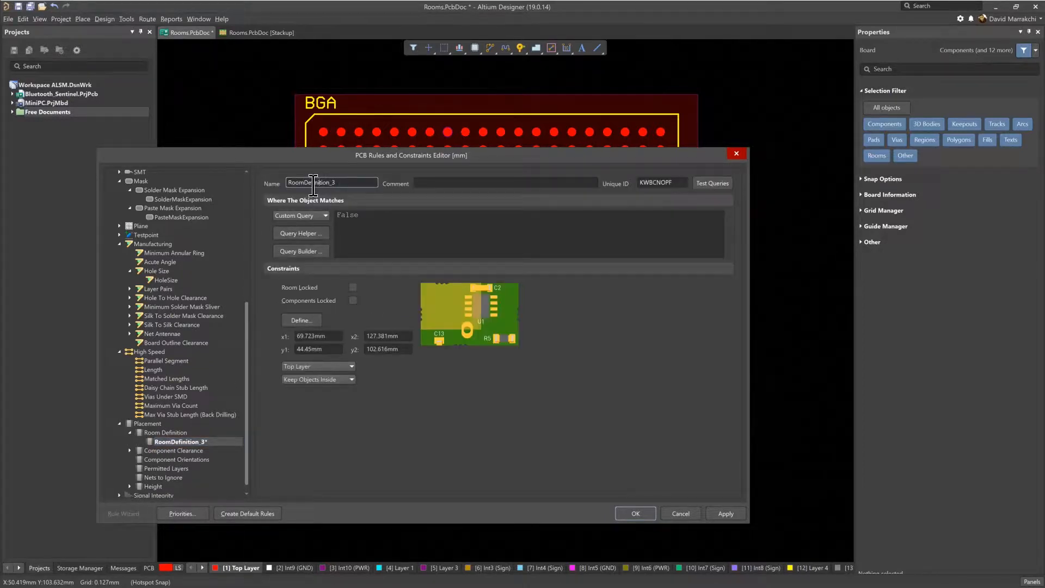
type("Room_BGA")
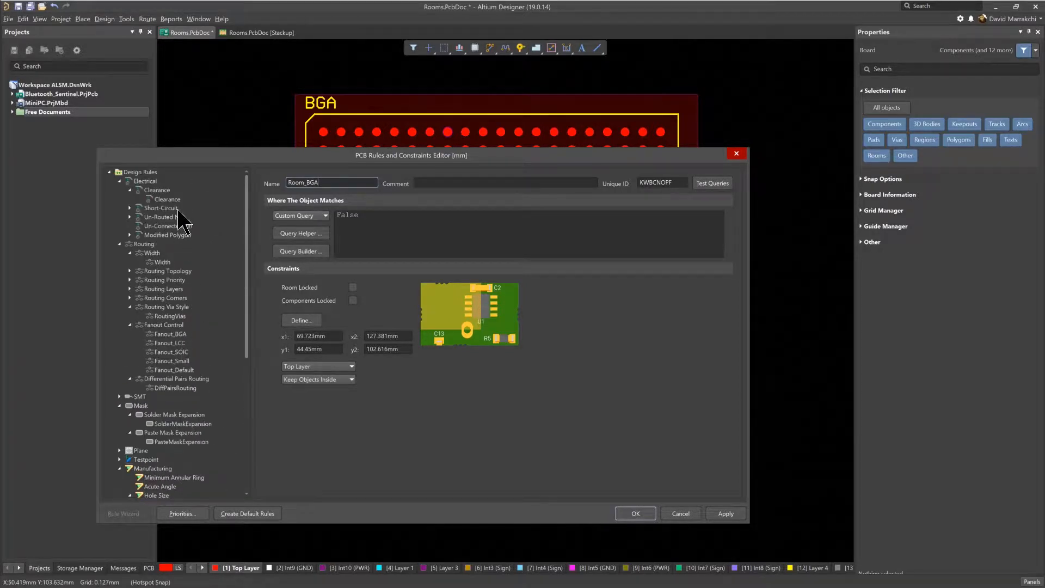
Scope the Width_BGA rule to WithinRoom('Room_BGA') with 6mil preferred and maximum widths.
left_click(158, 261)
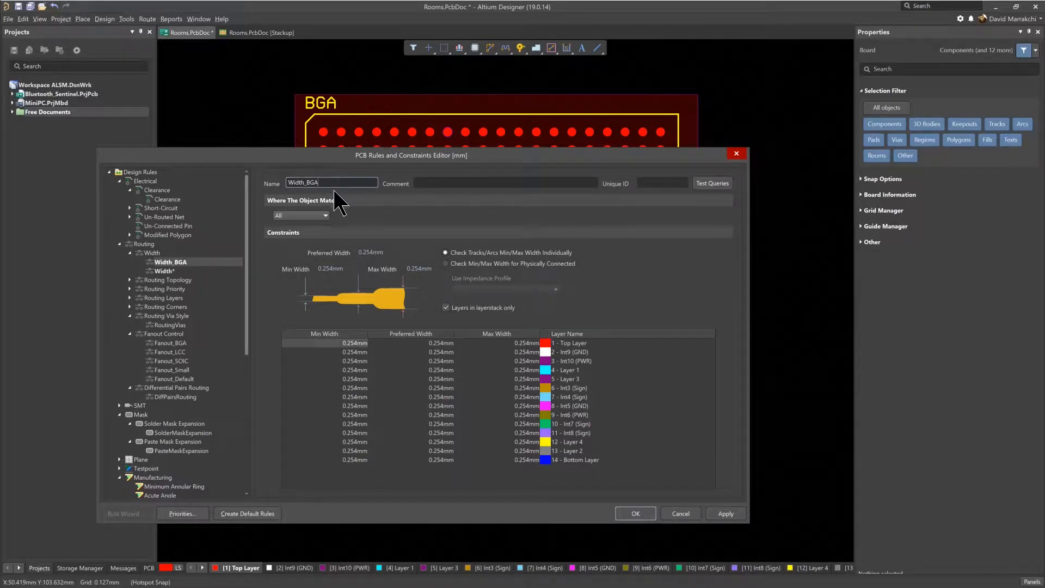
left_click(324, 215)
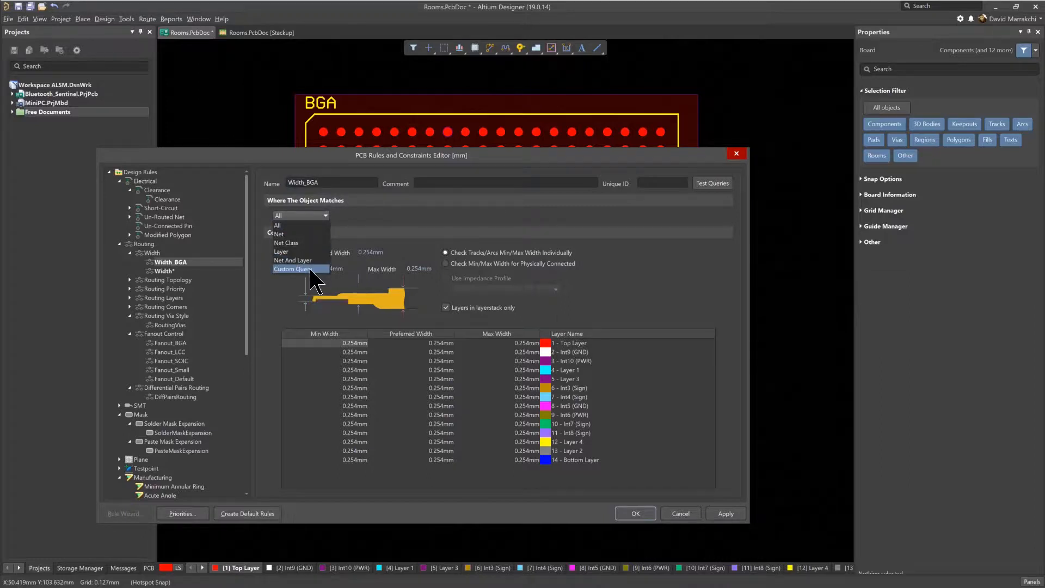
left_click(291, 269)
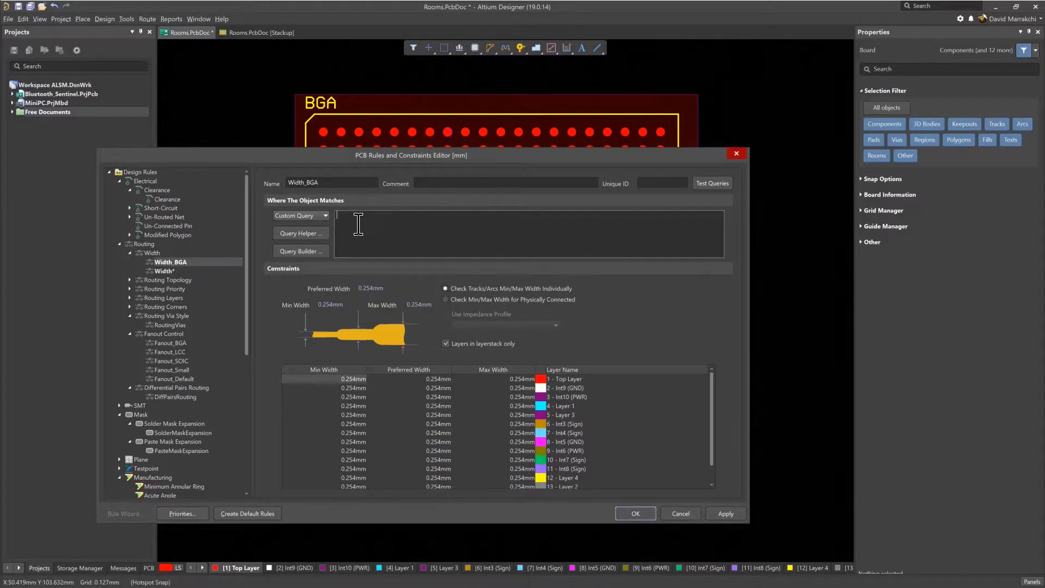
type("with")
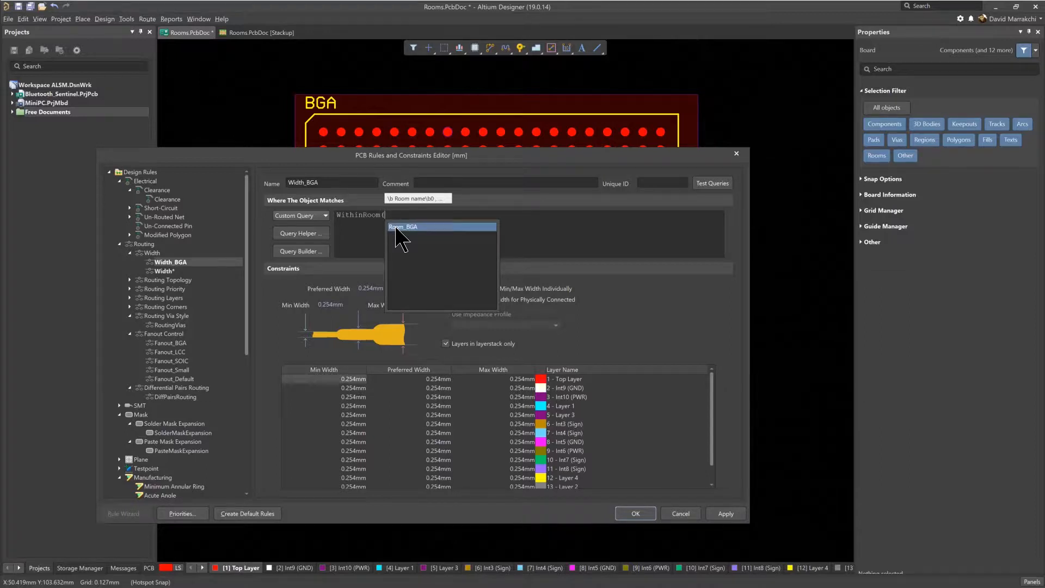
left_click(403, 226)
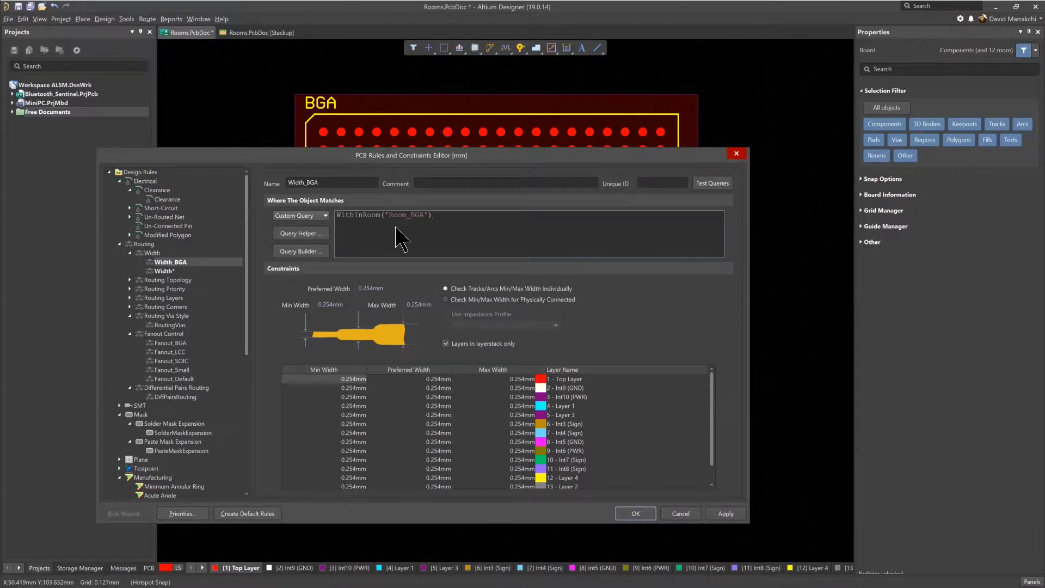
left_click(431, 214)
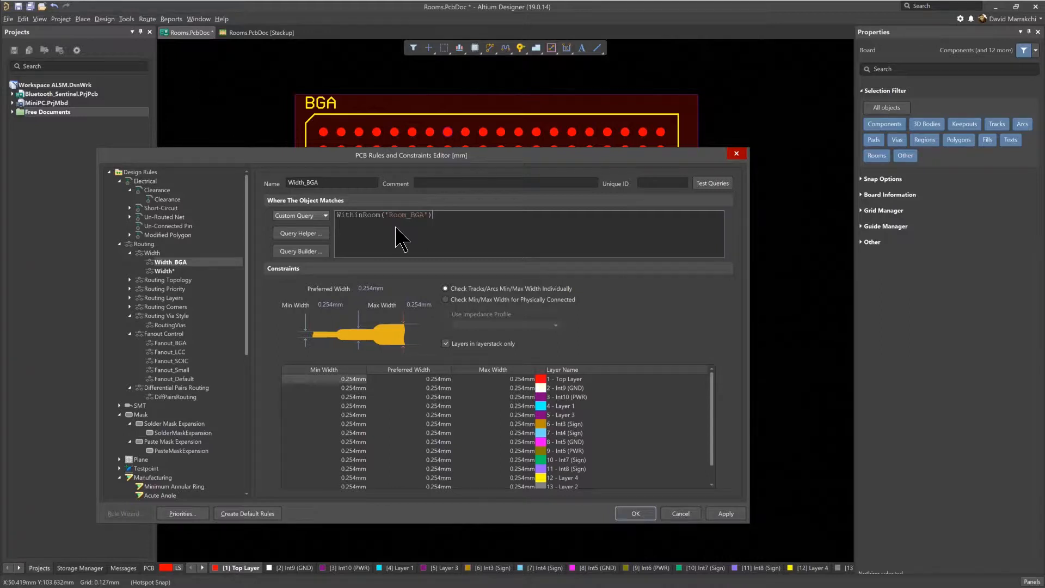
mouse_move(394, 229)
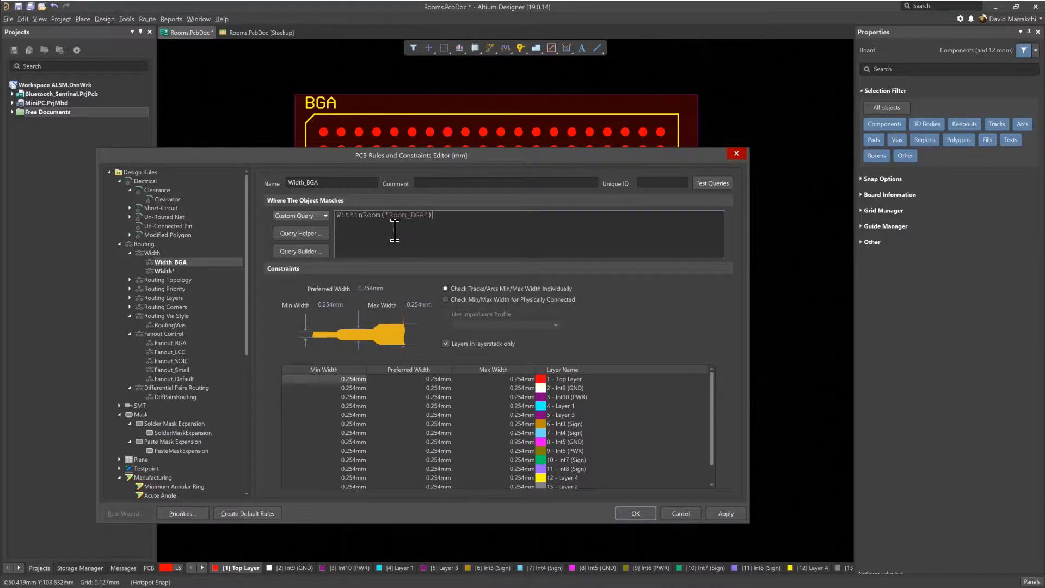
mouse_move(370, 288)
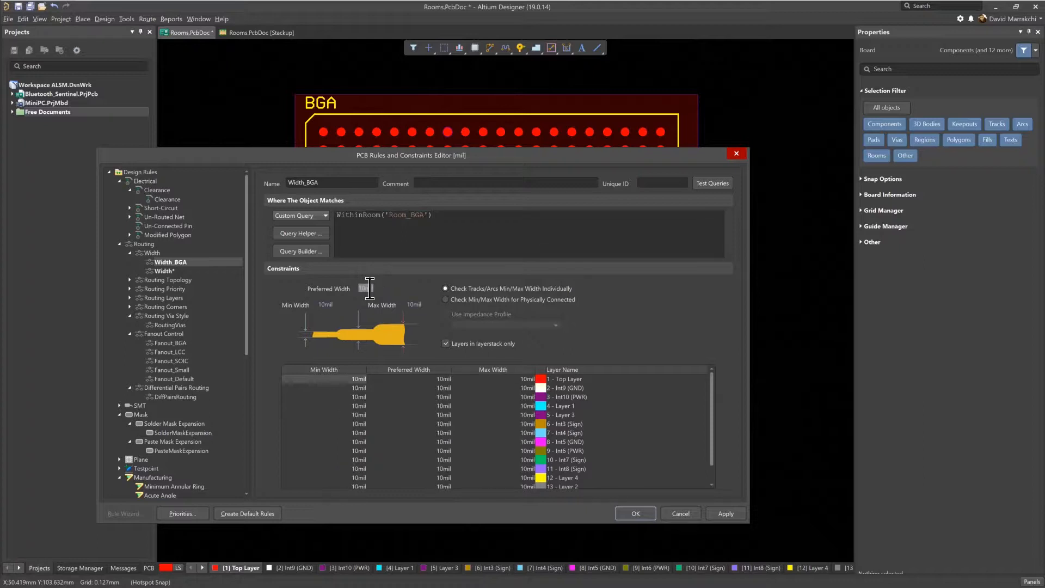
type("6mil")
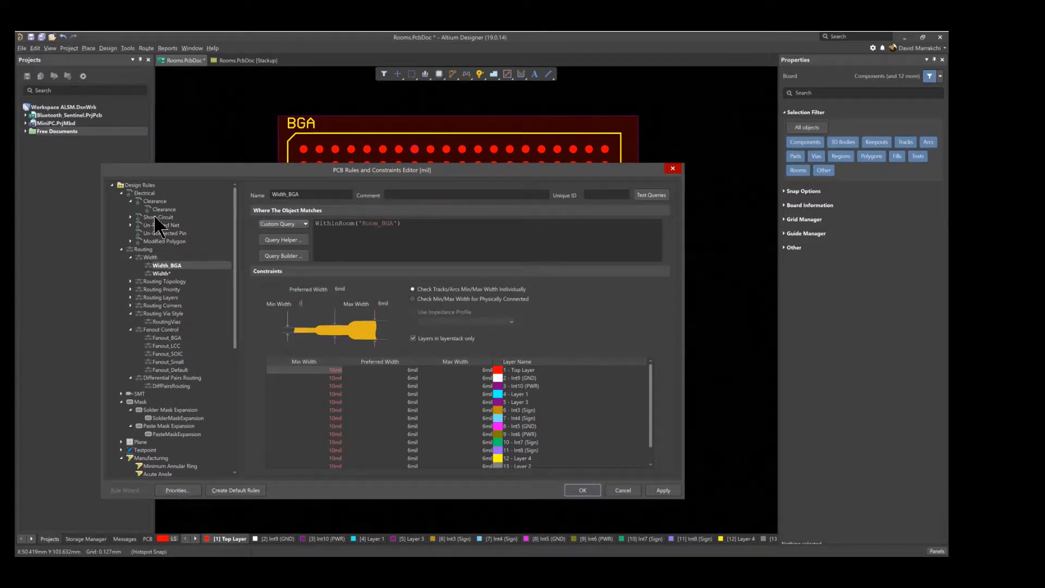
Scope Clearance_BGA to WithinRoom('Room_BGA') and set its minimum clearance to 4.
left_click(154, 201)
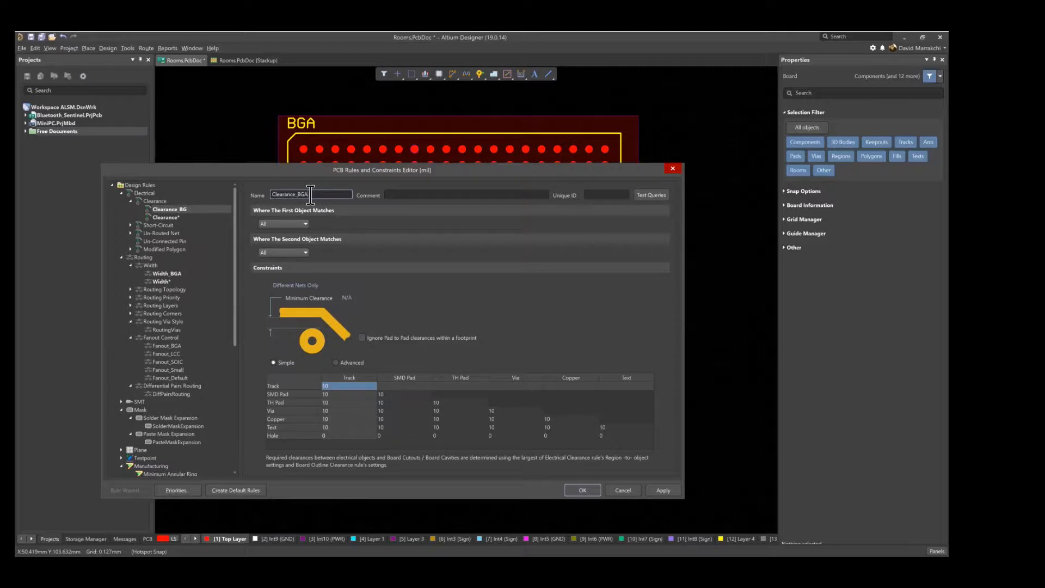
left_click(305, 223)
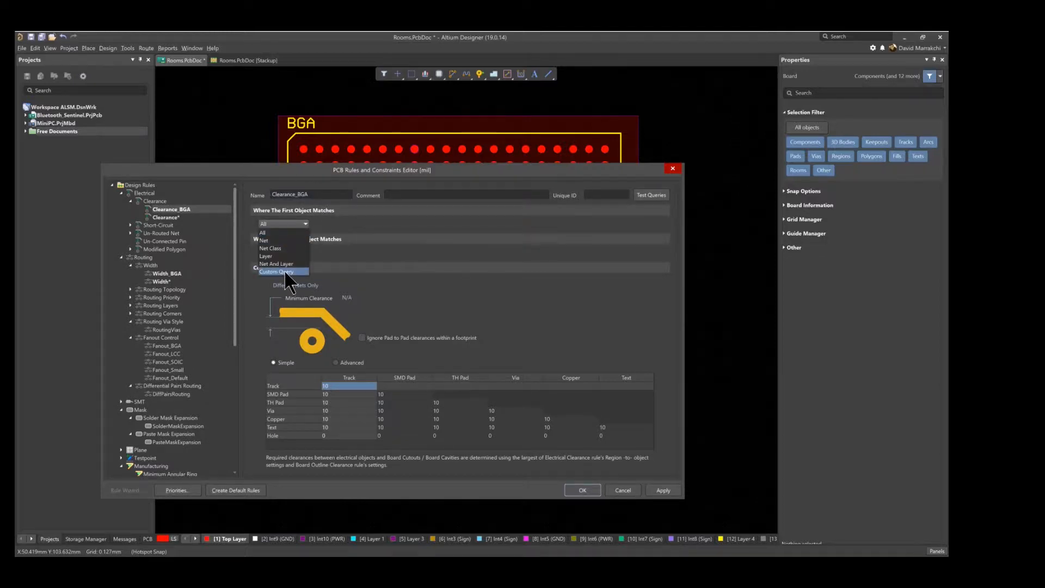
left_click(276, 271)
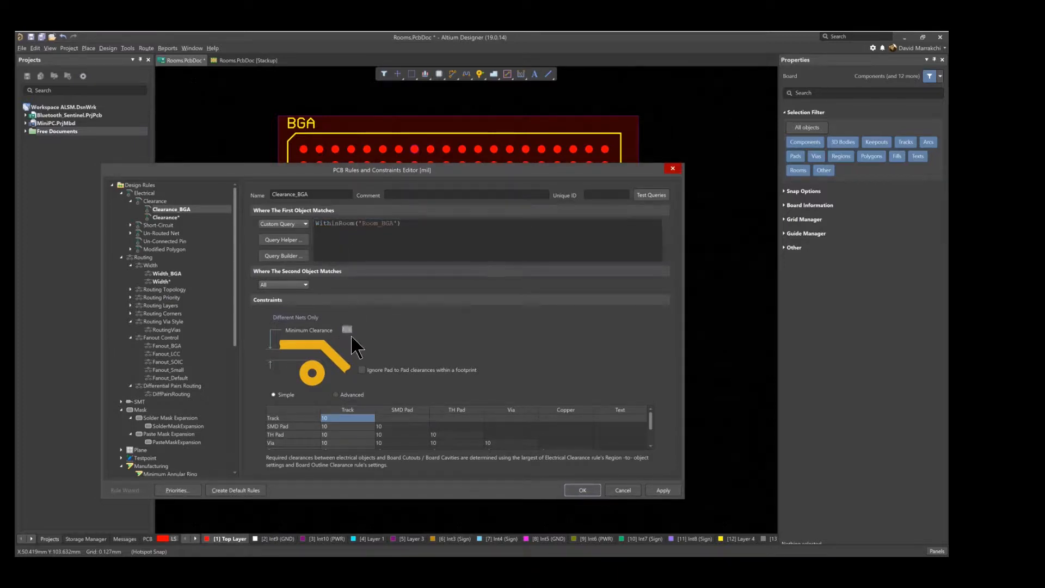
type("4")
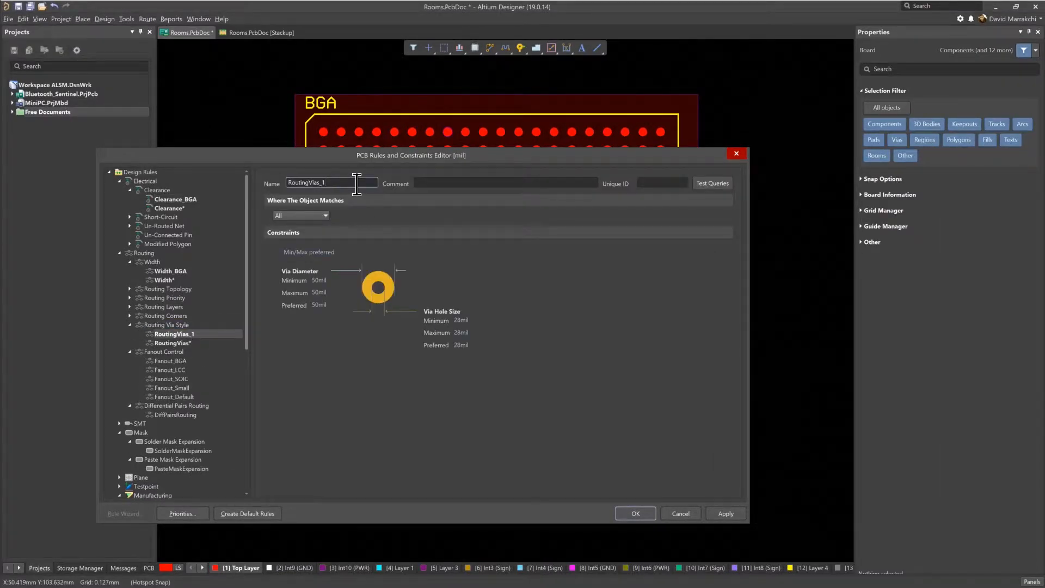
Name the via rule RoutingVias_BGA and scope it with a WithinRoom custom query.
type("RoutingVias_BGA")
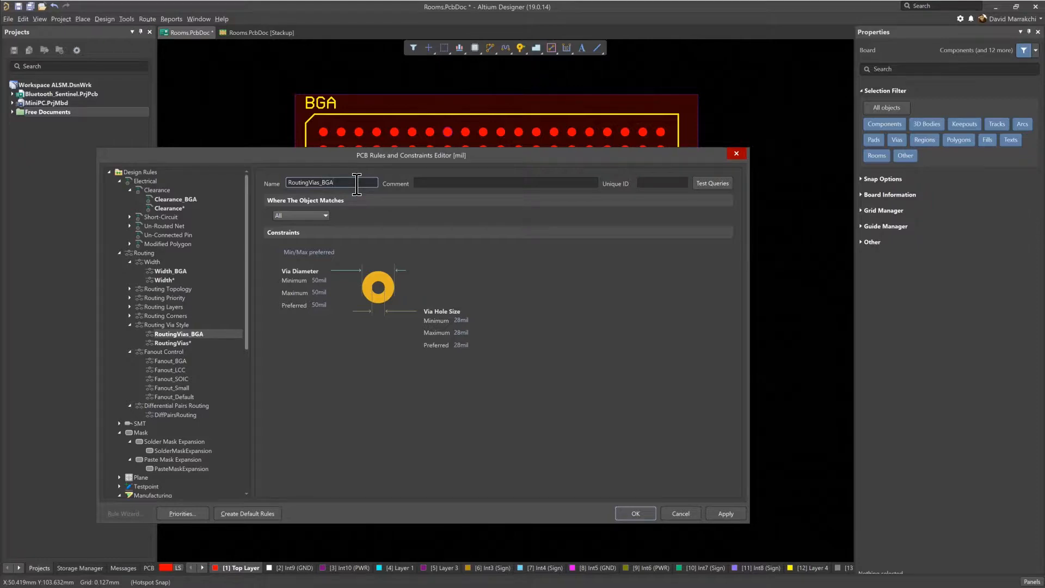
left_click(326, 215)
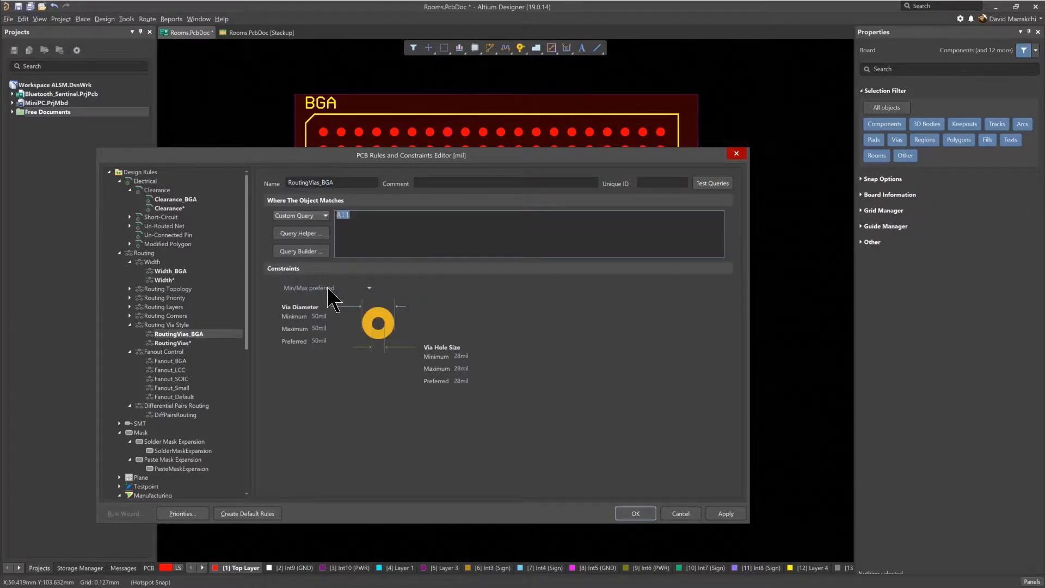
type("withi")
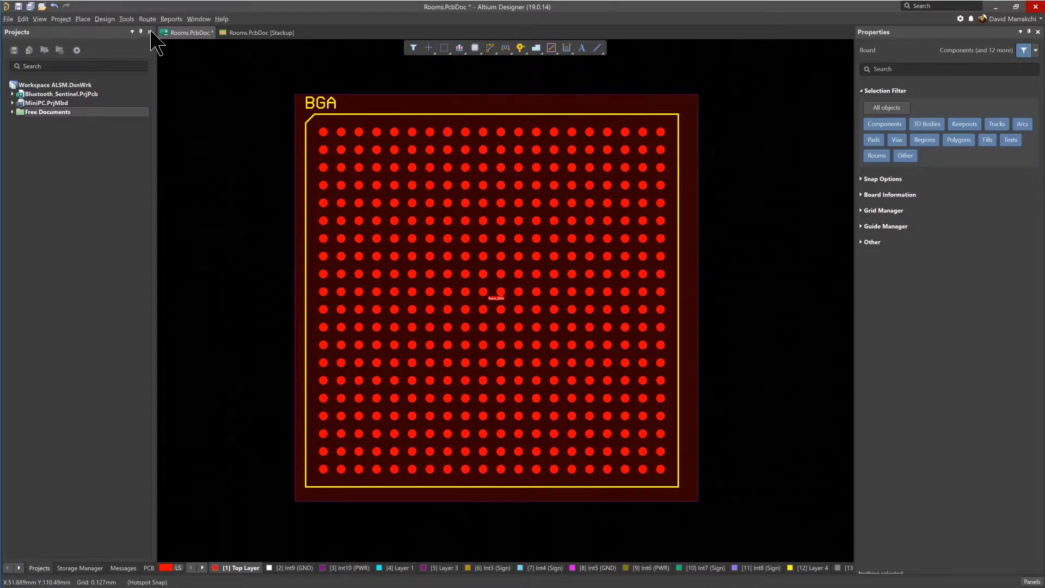
Fan out the BGA component using the default Fanout Options.
left_click(147, 18)
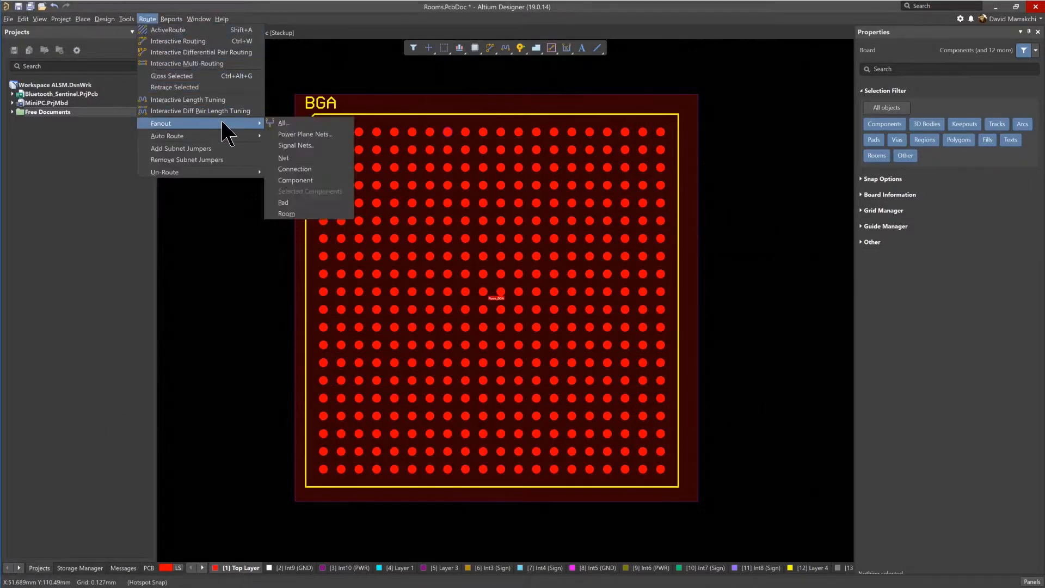
left_click(282, 123)
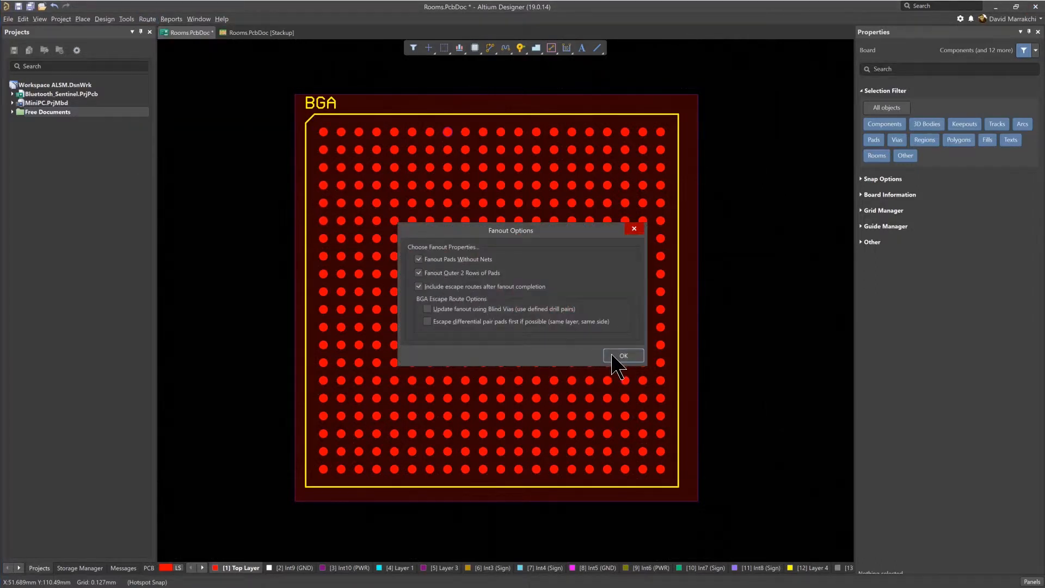
left_click(623, 354)
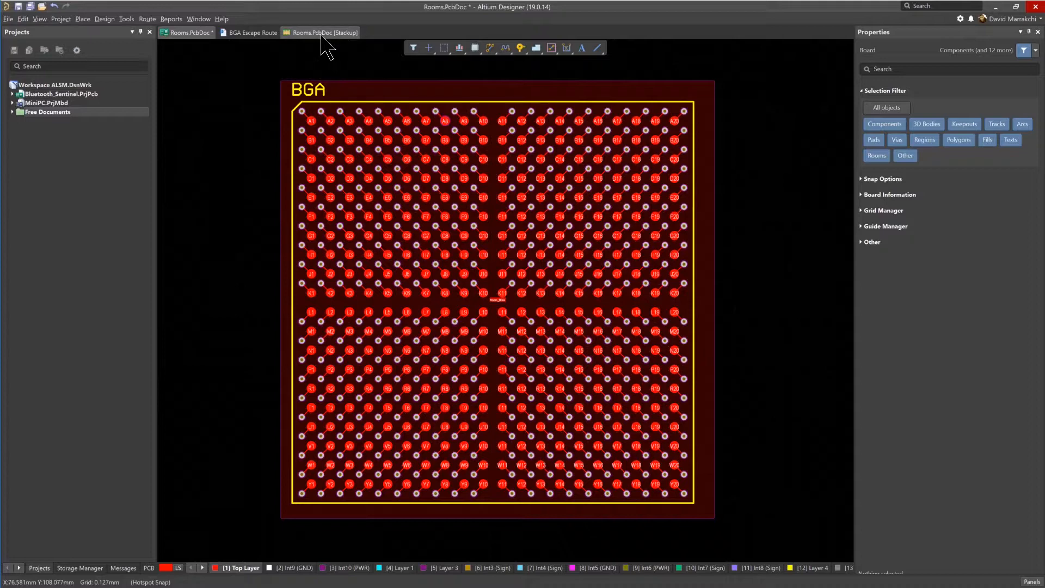
Check the stackup via types, then set the selected fanout vias to μVia 1:2.
left_click(325, 32)
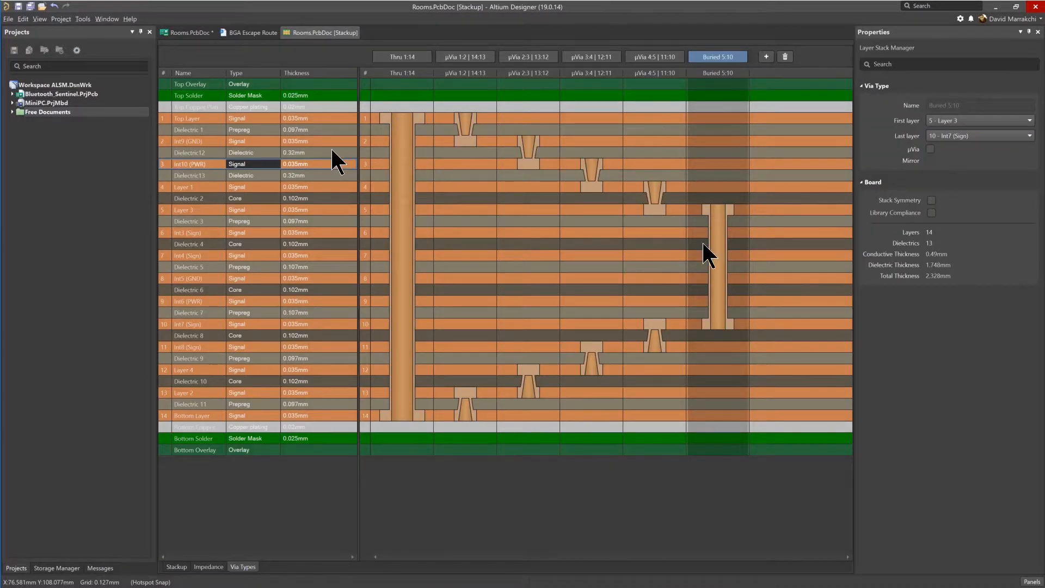
mouse_move(203, 47)
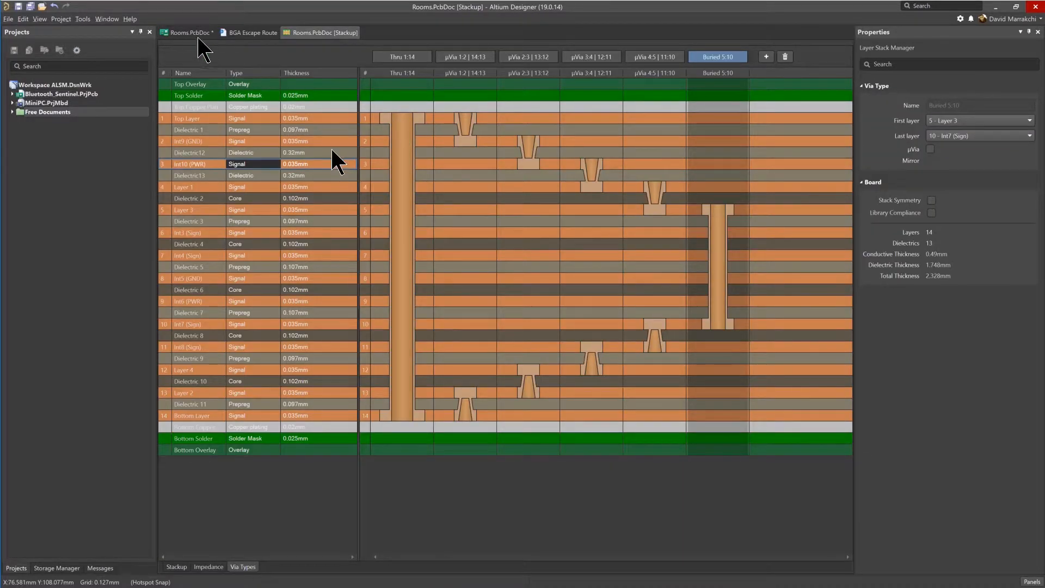
left_click(189, 33)
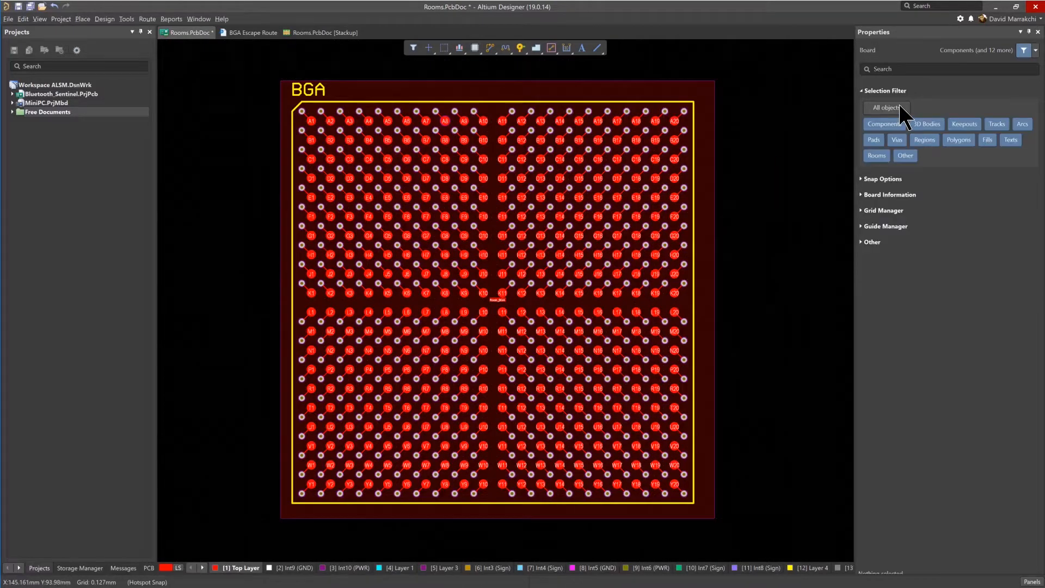
left_click(896, 139)
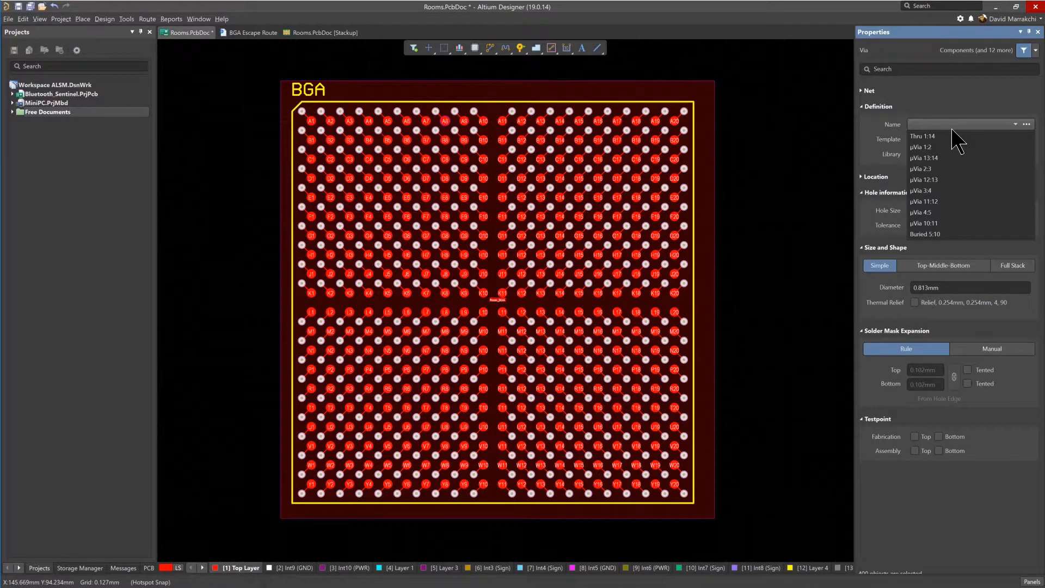
mouse_move(933, 168)
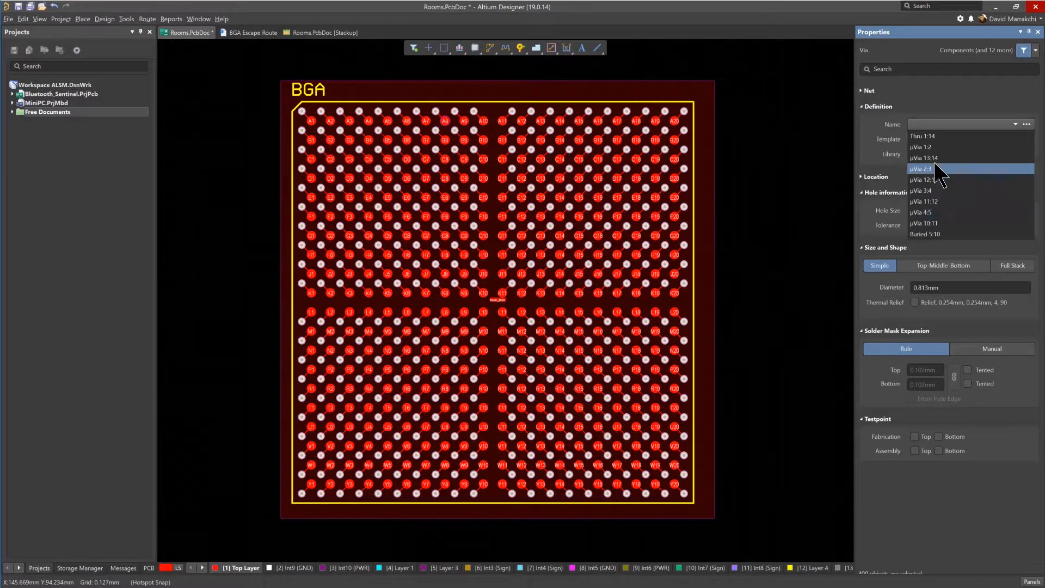
left_click(922, 148)
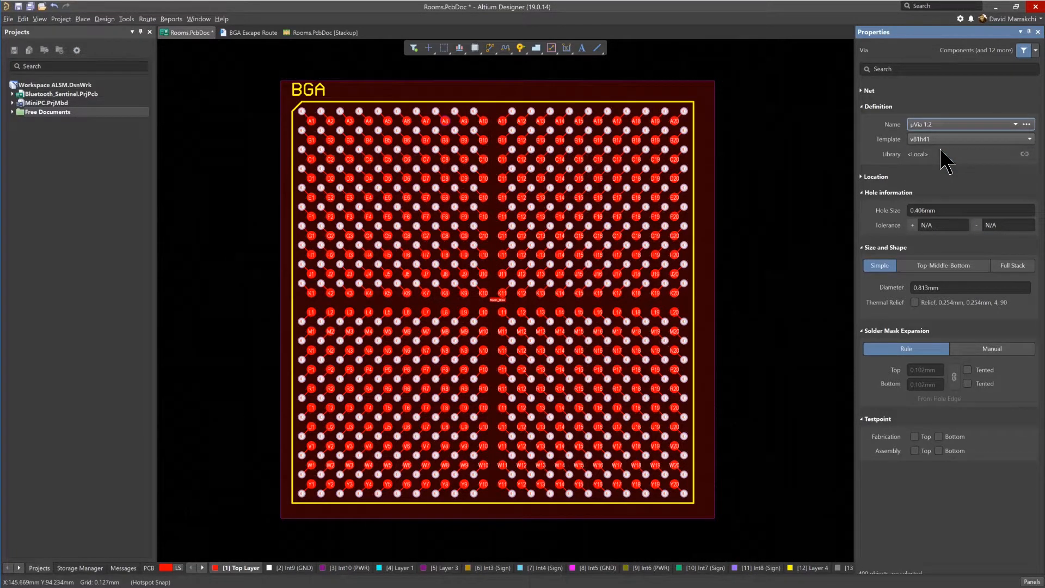
mouse_move(526, 207)
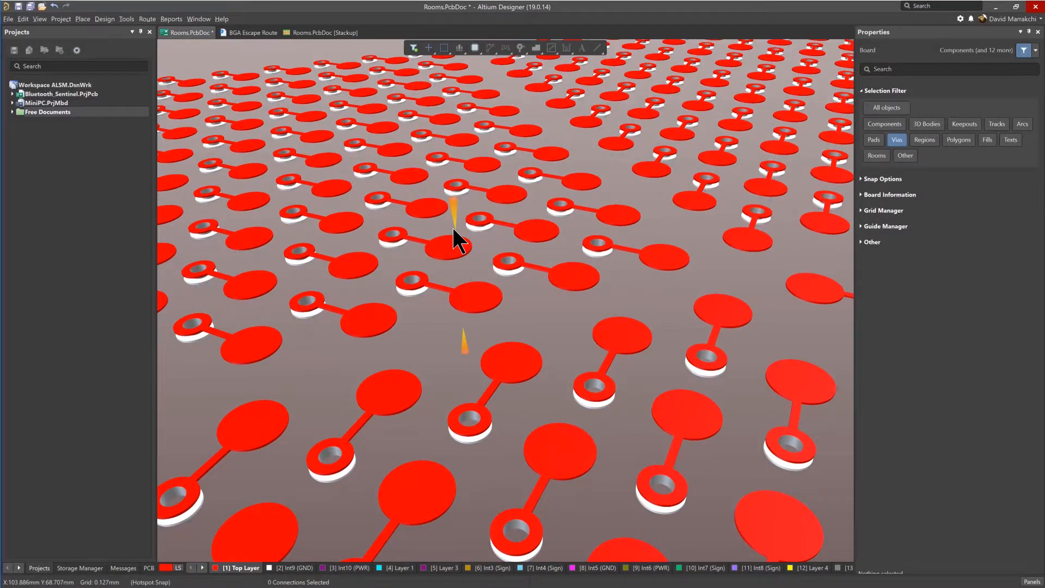
key("Ctrl+y")
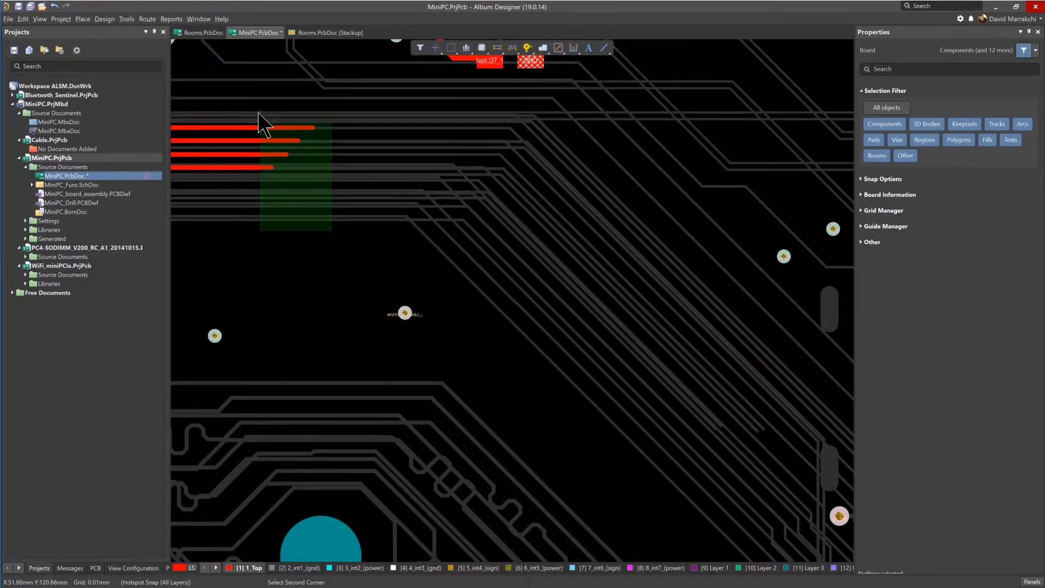
Multi-route the four-track bus down into the room, dropping vias to layer 2_int1.
left_click(496, 48)
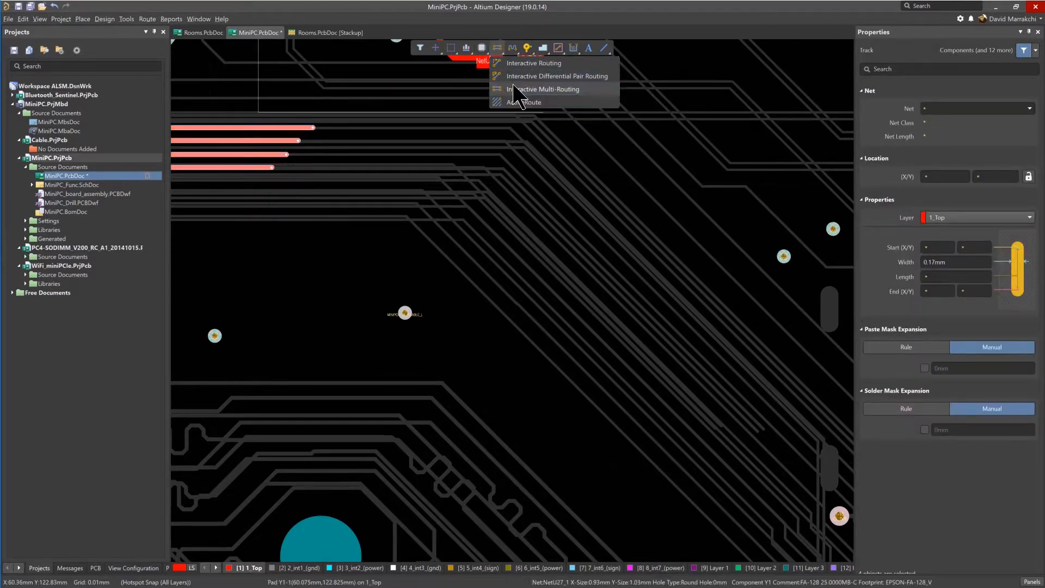
left_click(543, 89)
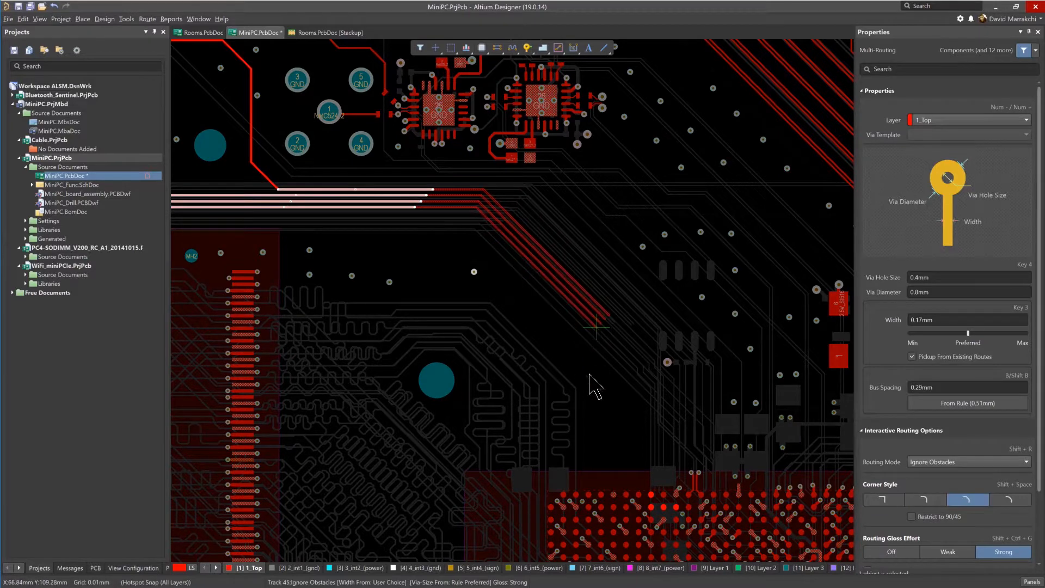
left_click(596, 400)
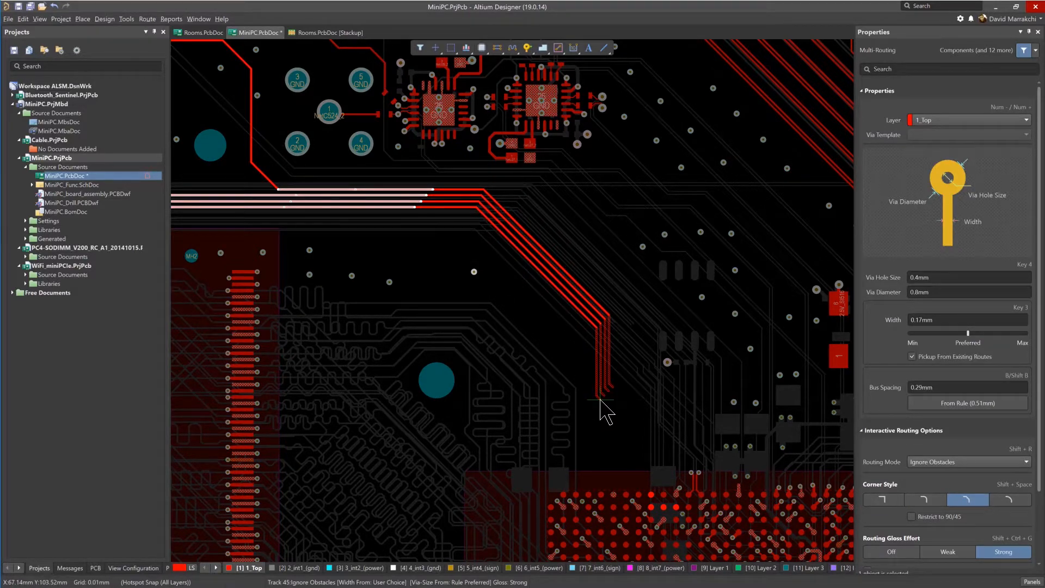
left_click(611, 400)
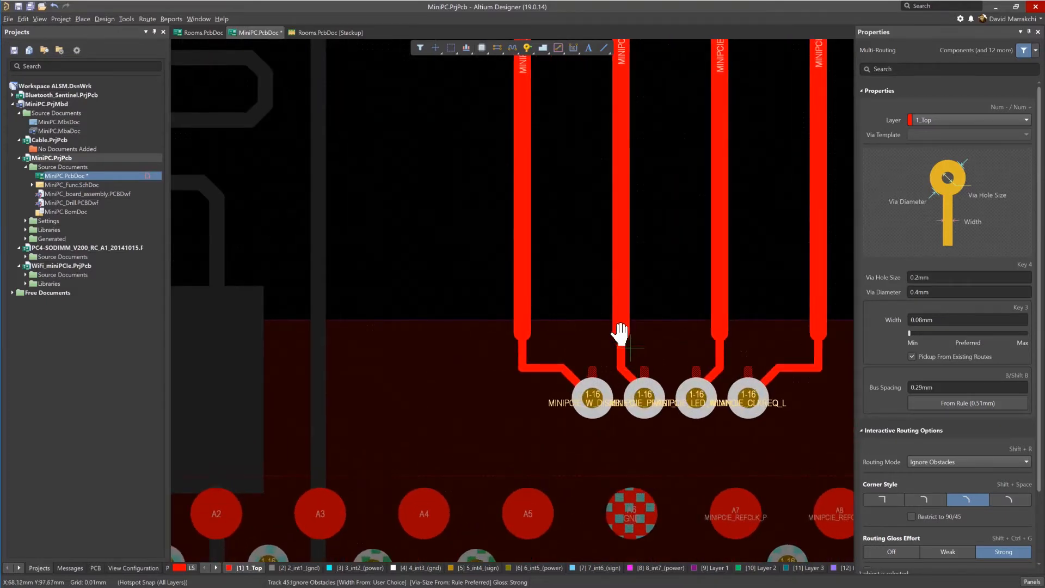
scroll("down", 3)
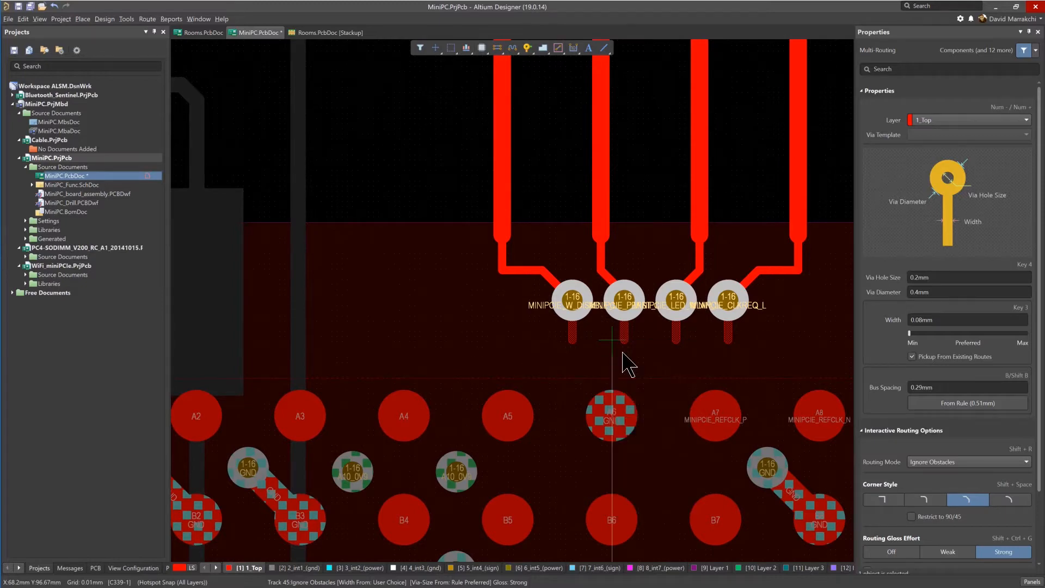
key("ctrl+l")
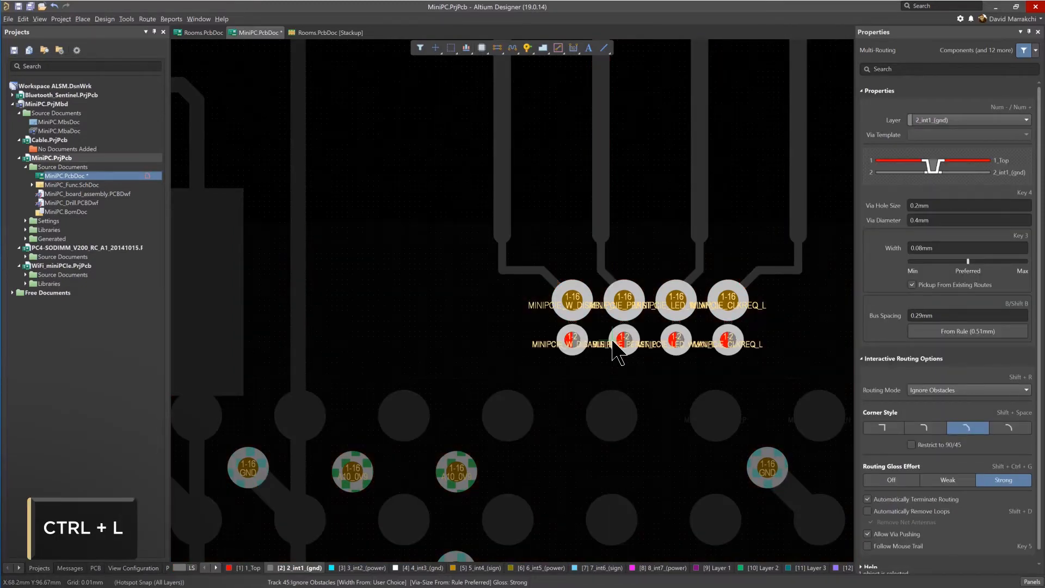